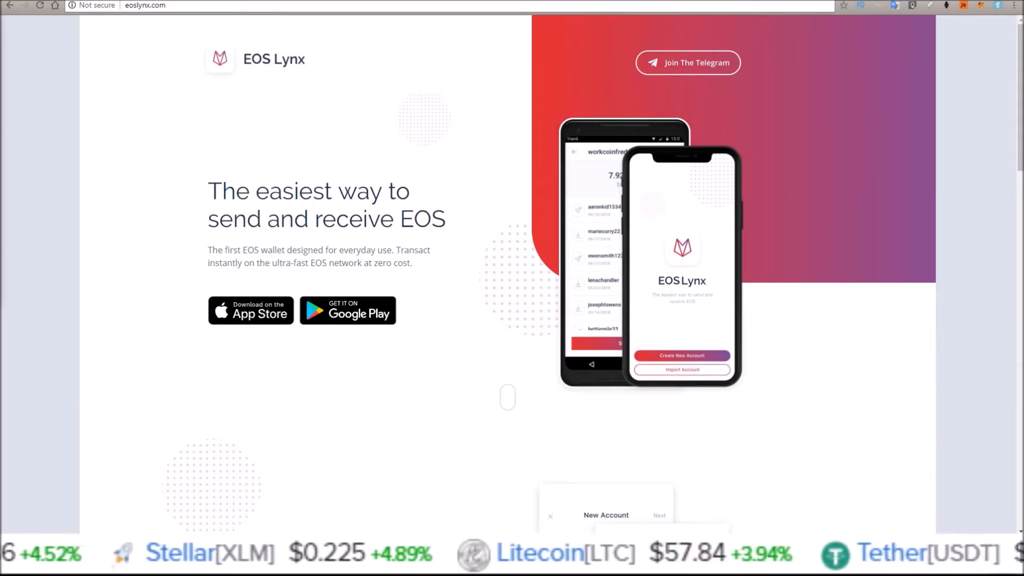
- Launch EOS Lynx, start a new account, and scroll the EOS Constitution to Article XXI
scroll(left, 3)
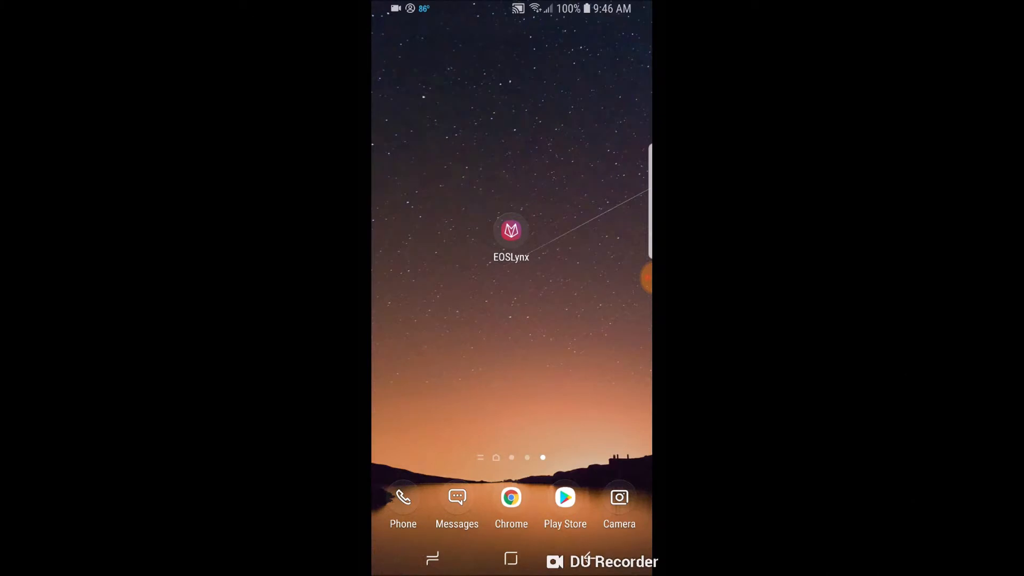
click(511, 230)
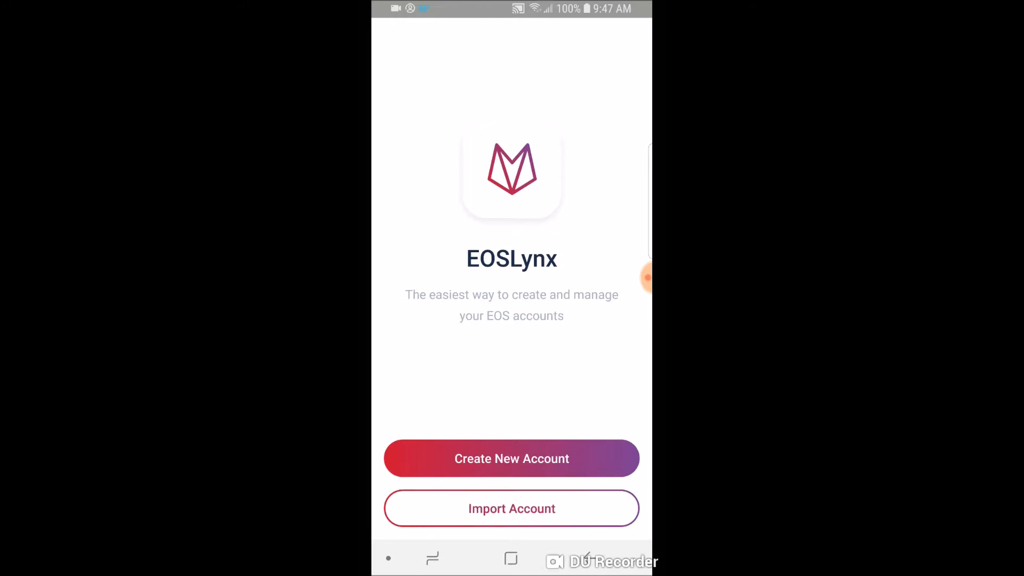
click(511, 458)
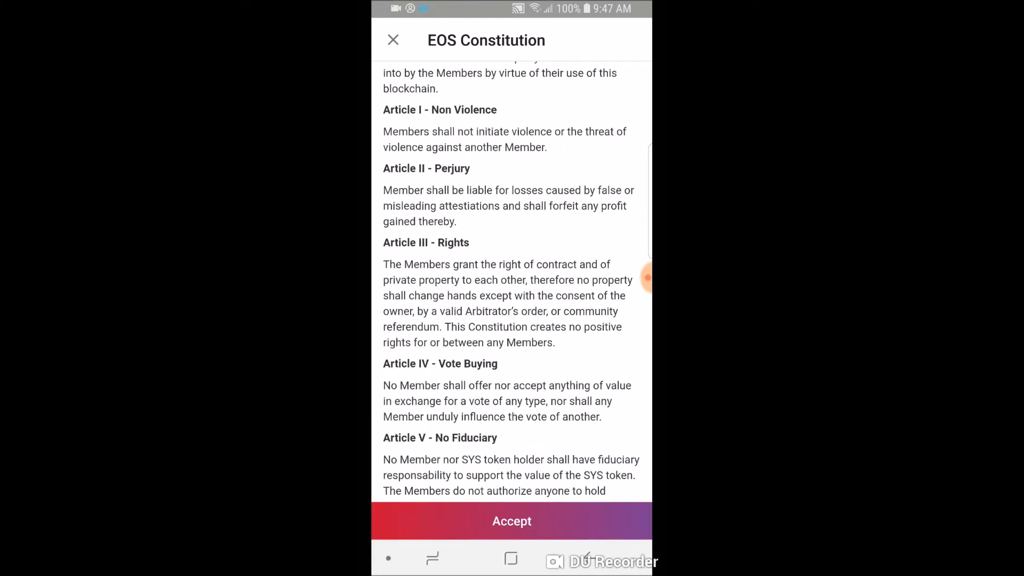
scroll(down, 3)
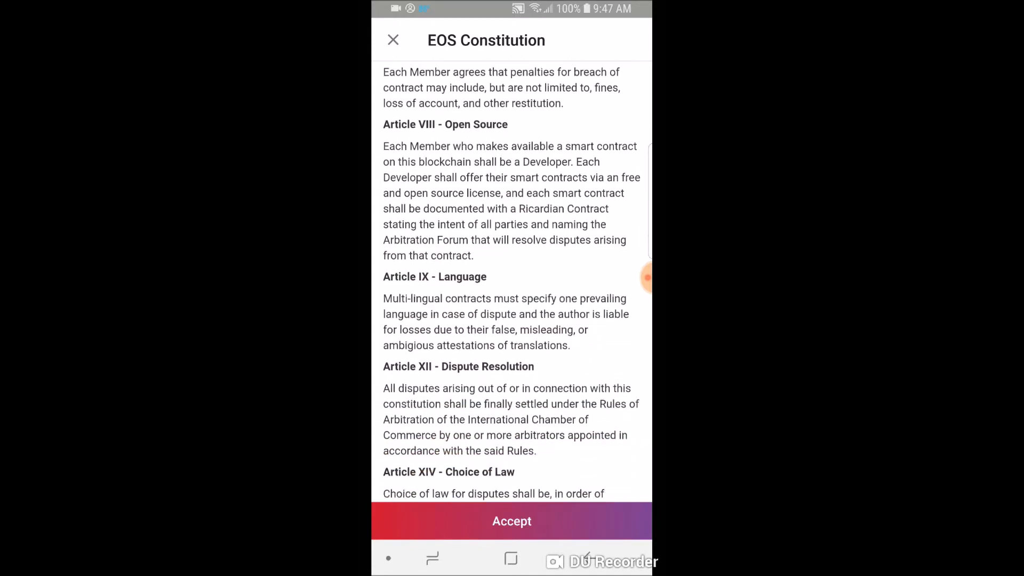
scroll(down, 3)
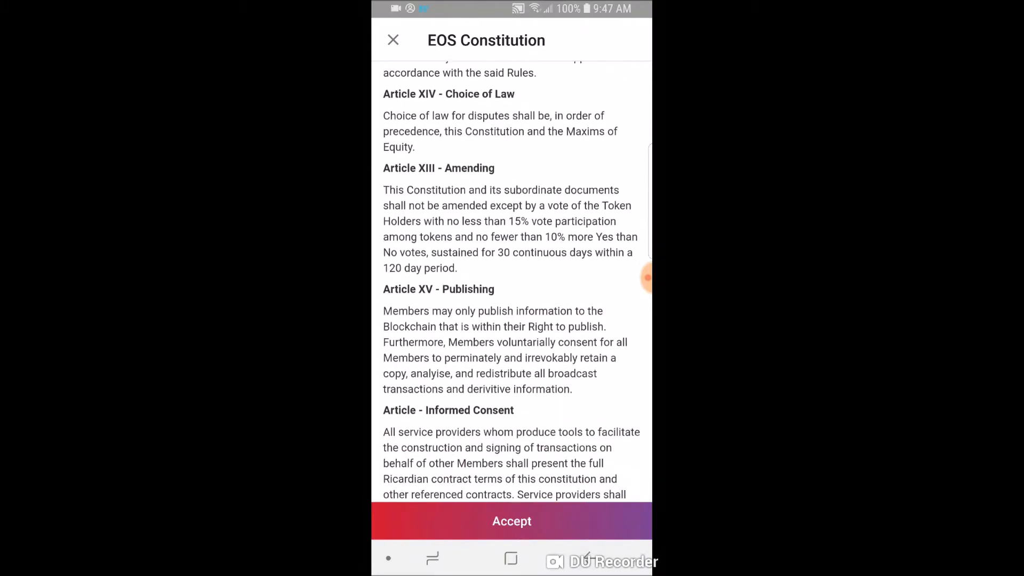
scroll(down, 3)
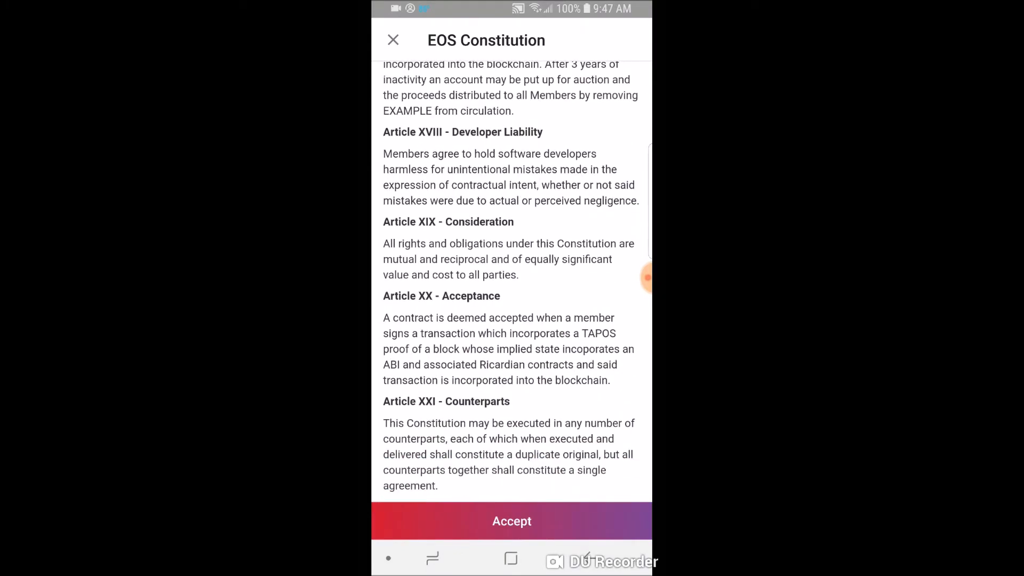
- Accept the EOS Constitution and enter a first candidate username
click(512, 520)
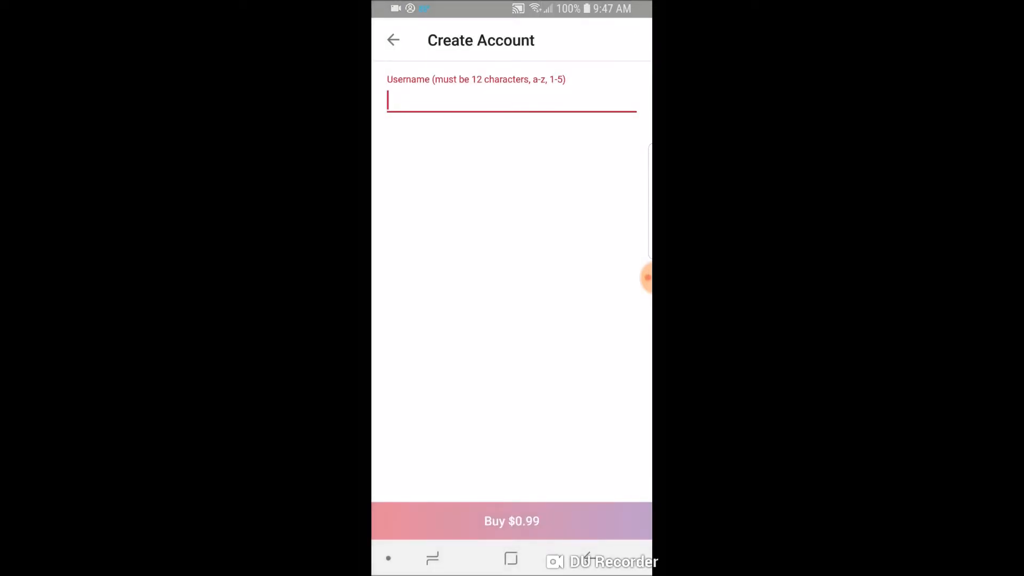
click(512, 101)
text(12c)
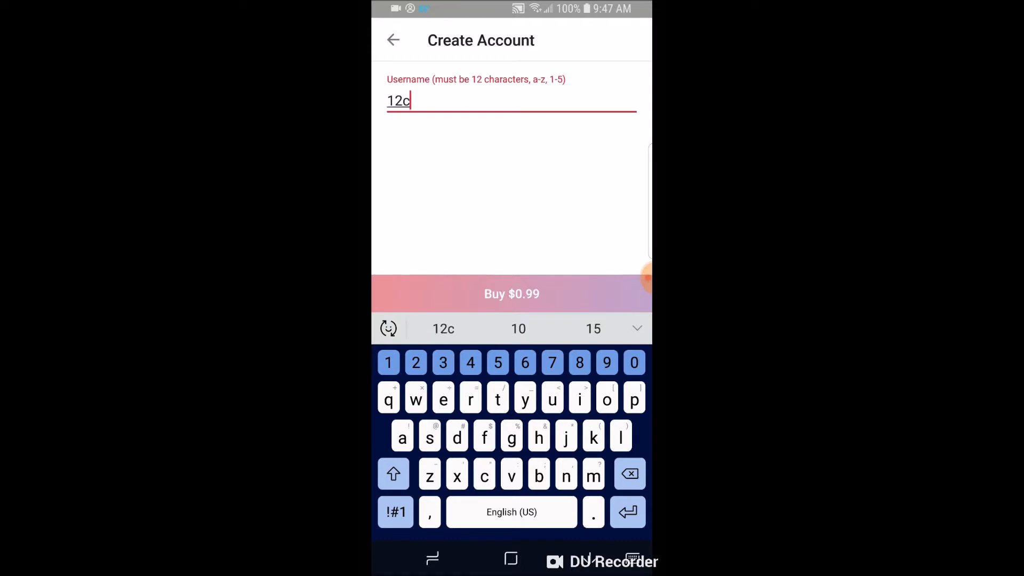
text(hac)
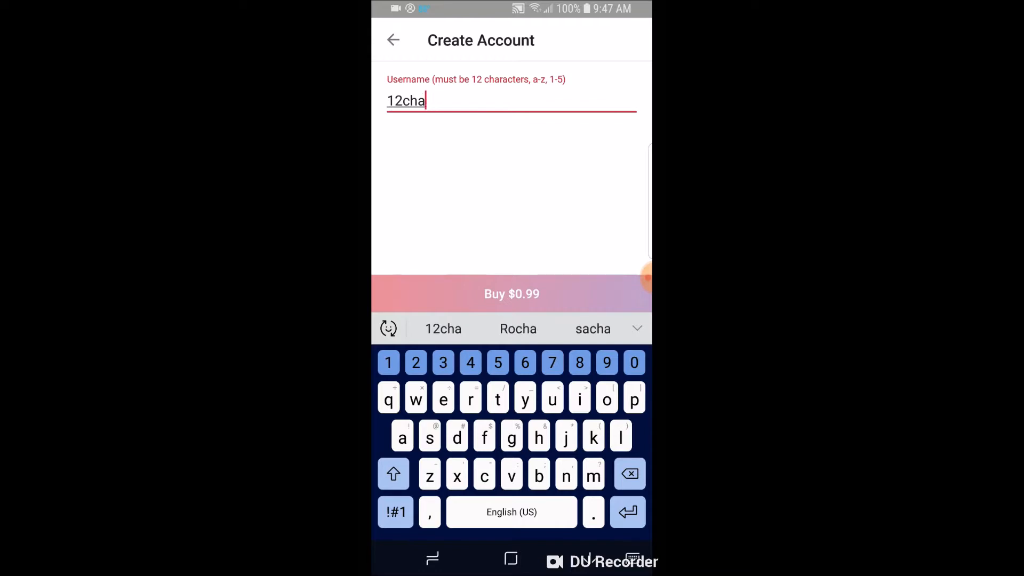
text(racters)
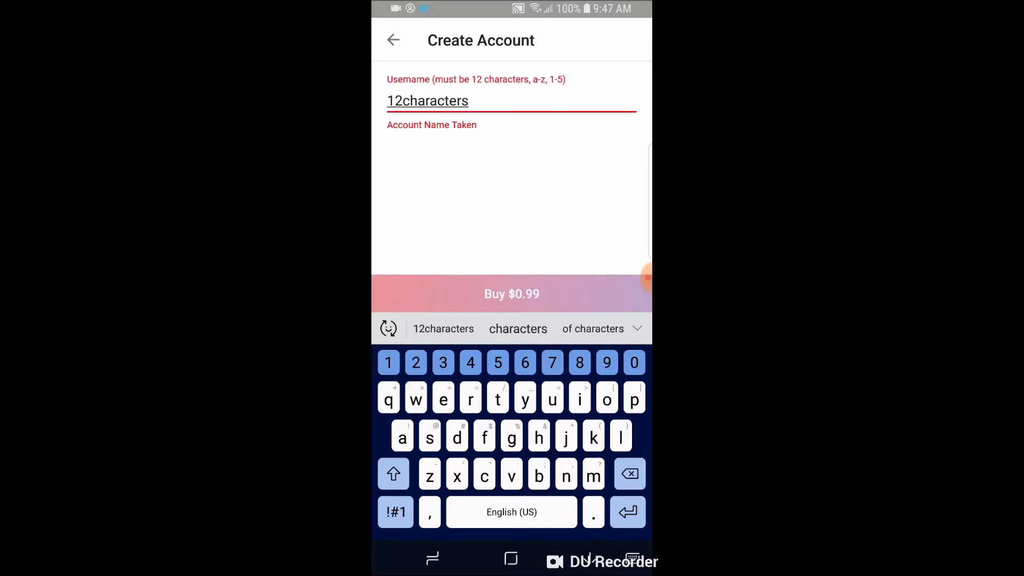
- Delete the taken username and enter a new candidate built from 'eos' and '12345'
click(629, 474)
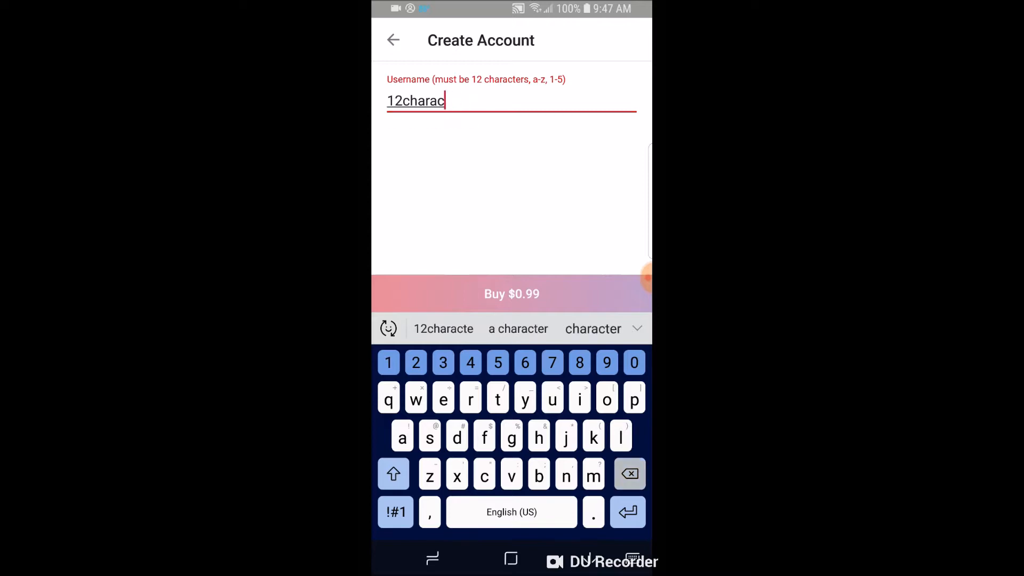
click(629, 474)
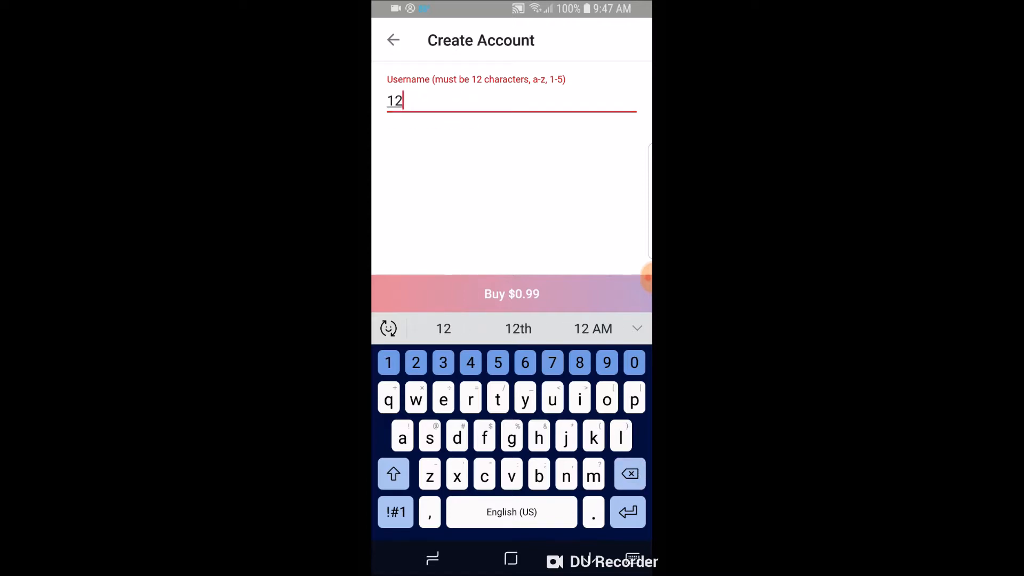
click(629, 474)
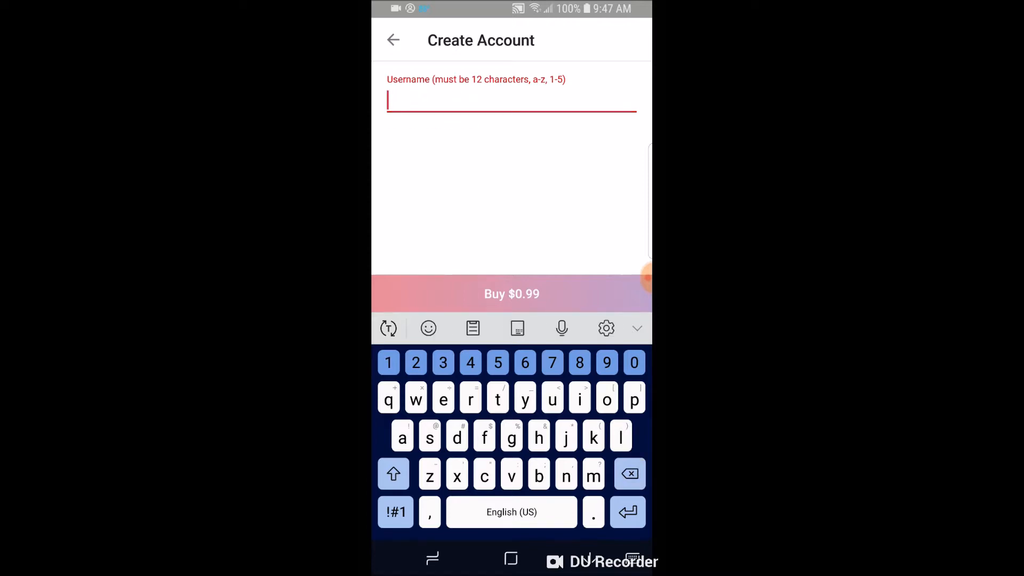
text(eosname)
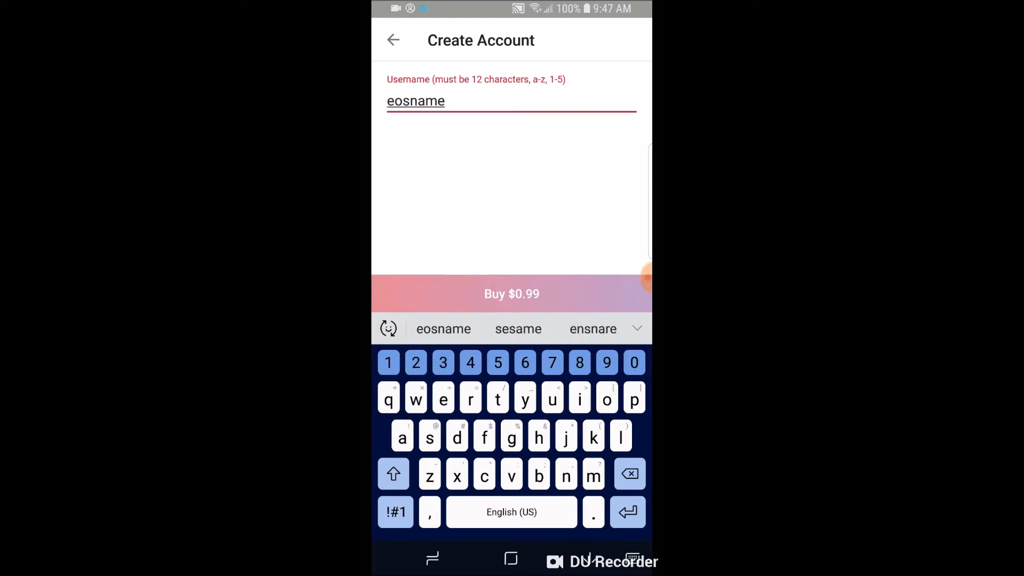
text(12345)
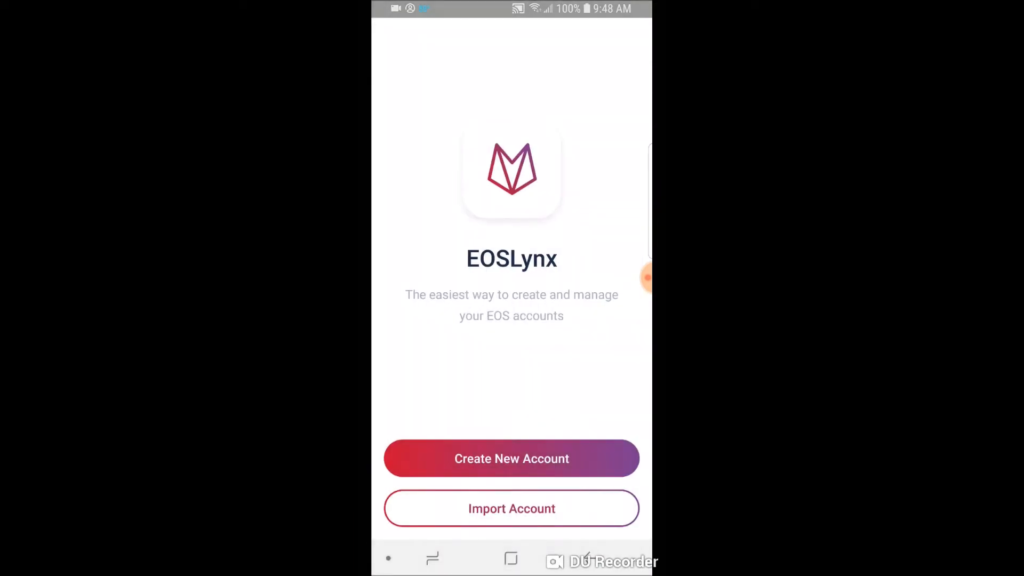
- Start importing an existing account and accept the EOS Constitution
click(511, 458)
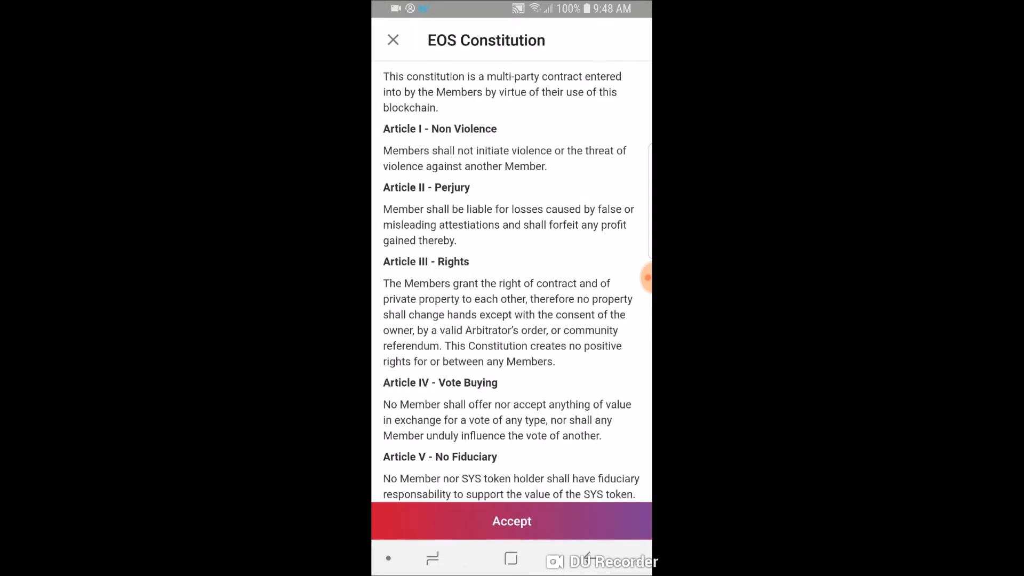
scroll(down, 3)
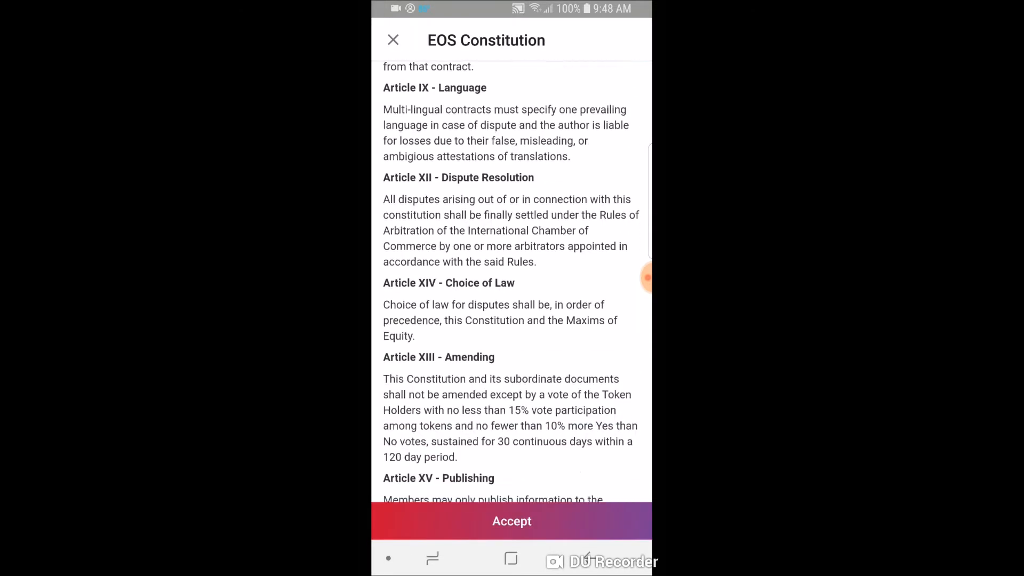
scroll(down, 3)
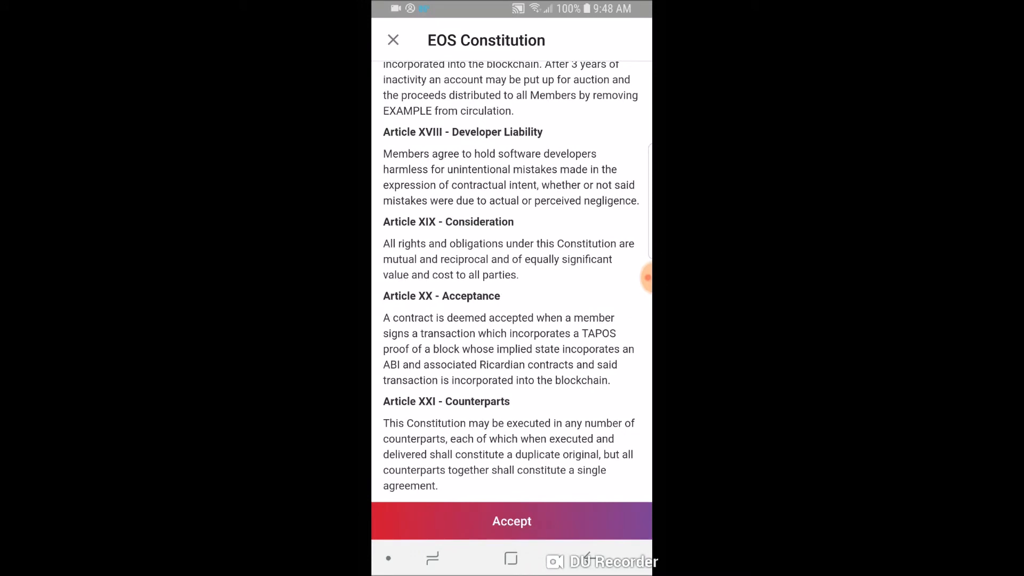
click(511, 521)
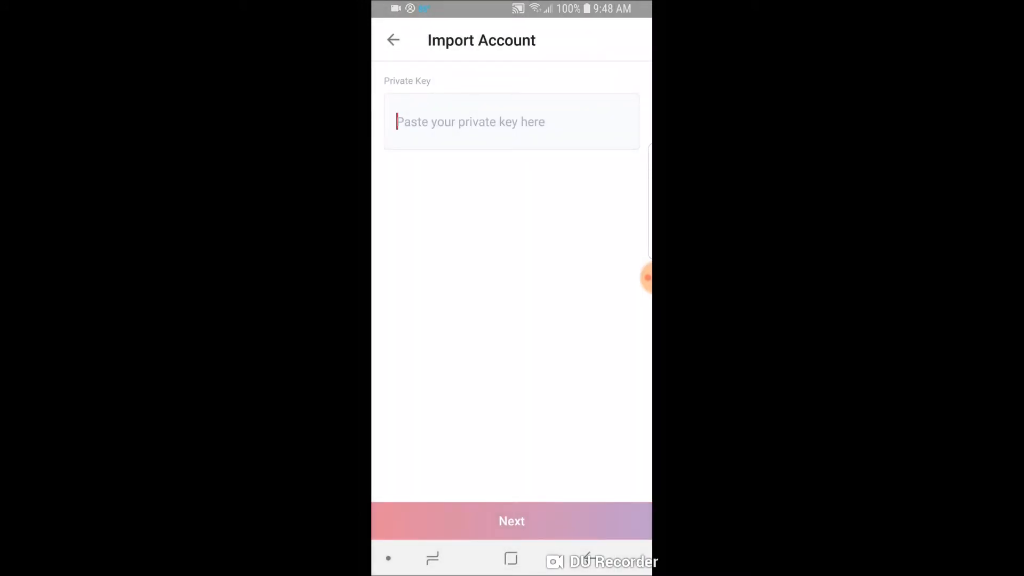
- Submit a test private key, see it flagged invalid, and return to the welcome screen
click(512, 122)
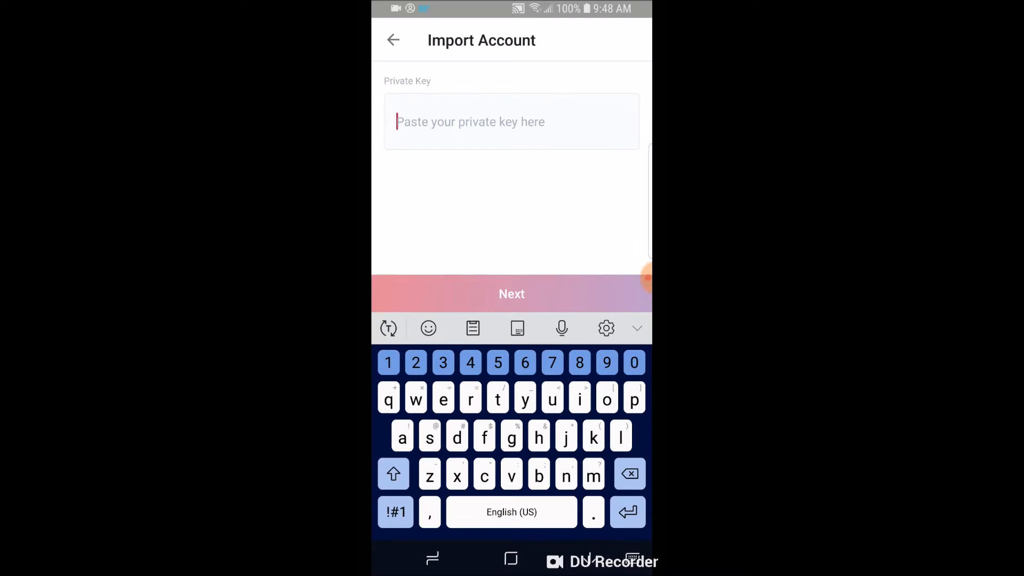
text(eosaccountpri)
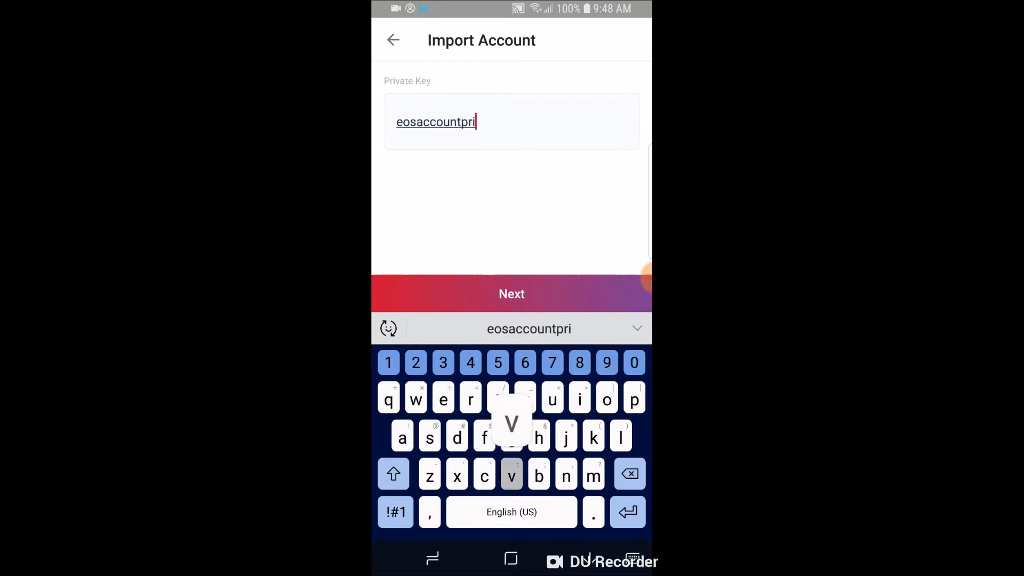
text(vate)
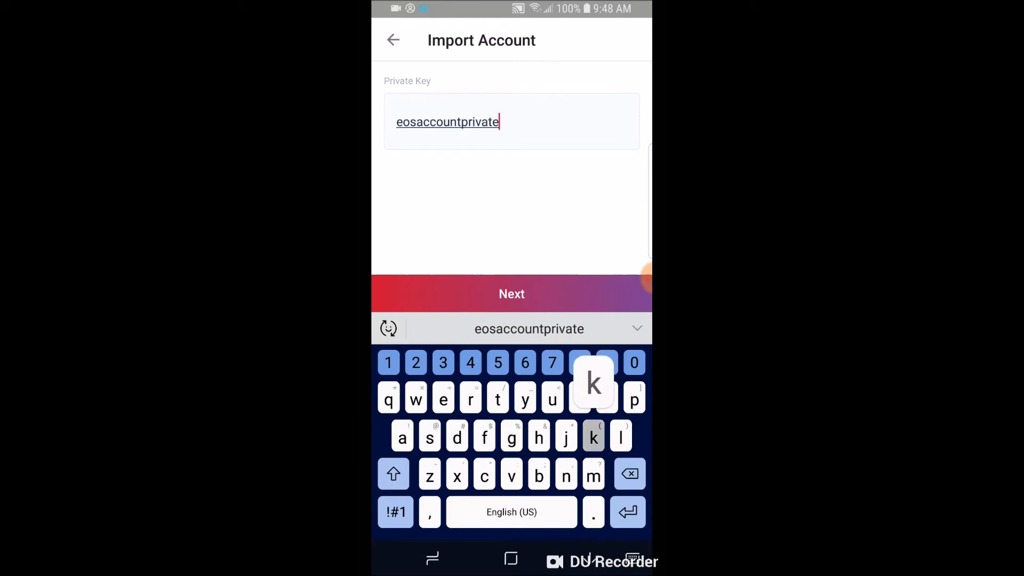
text(key)
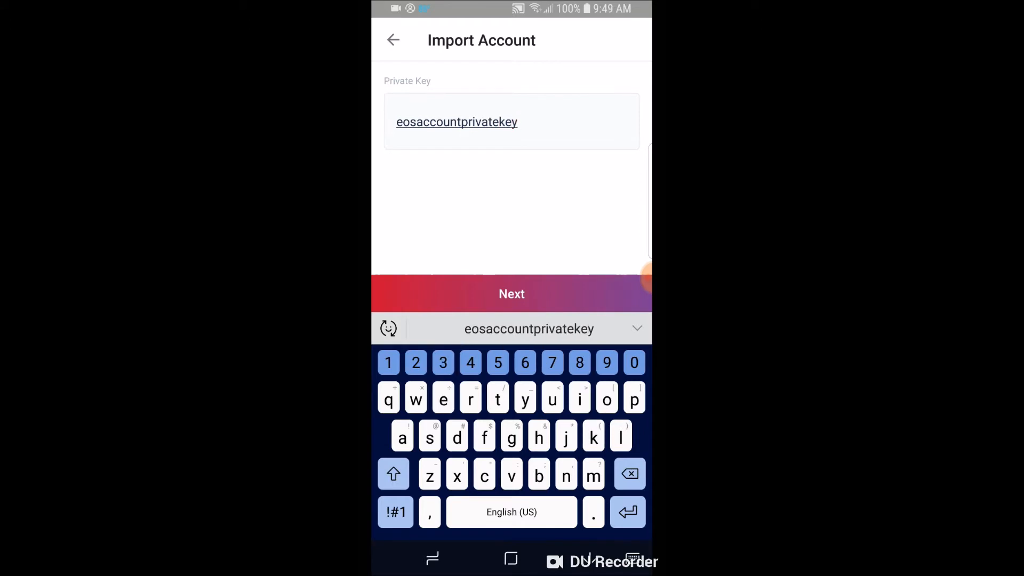
click(512, 121)
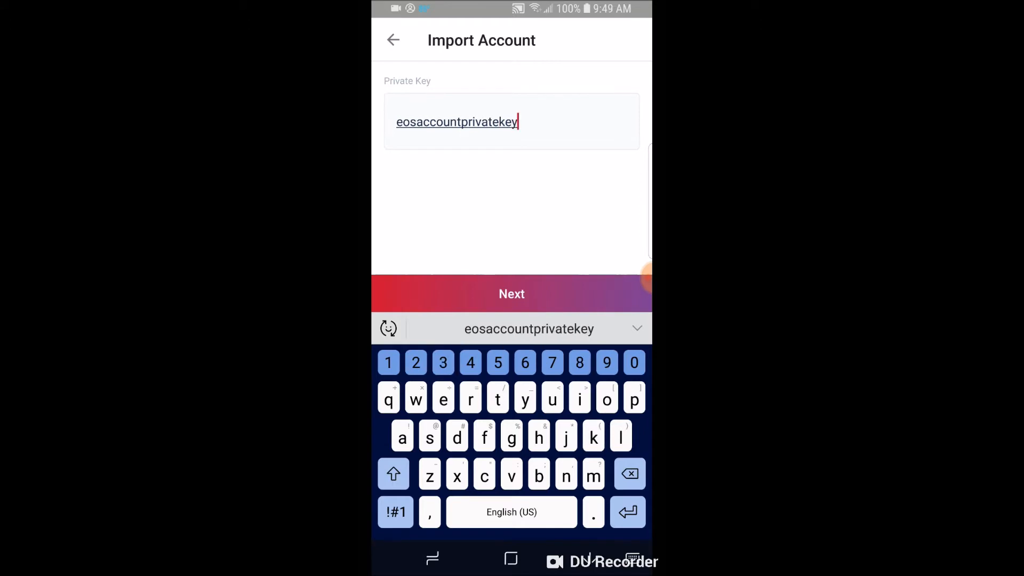
click(511, 294)
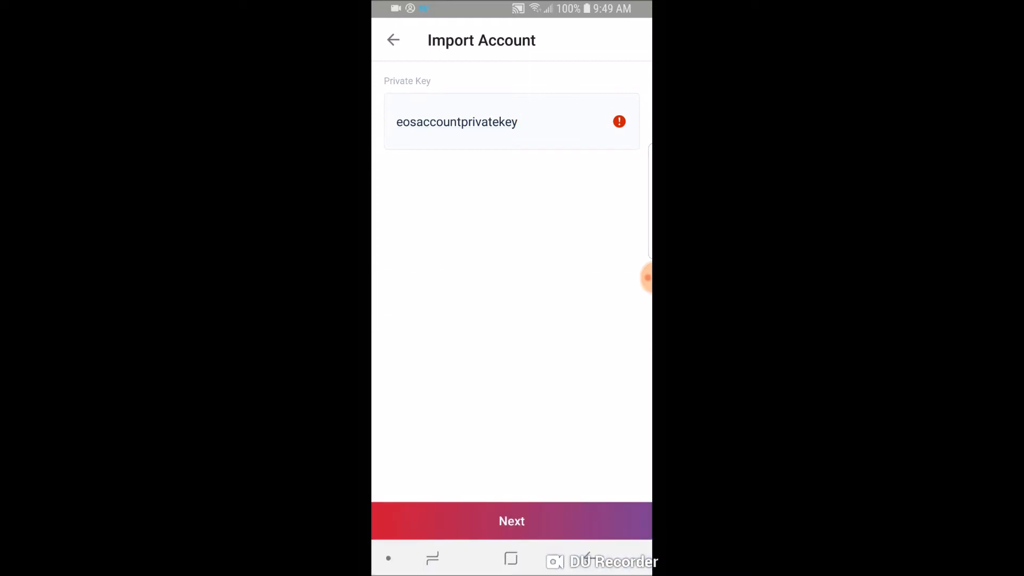
click(392, 40)
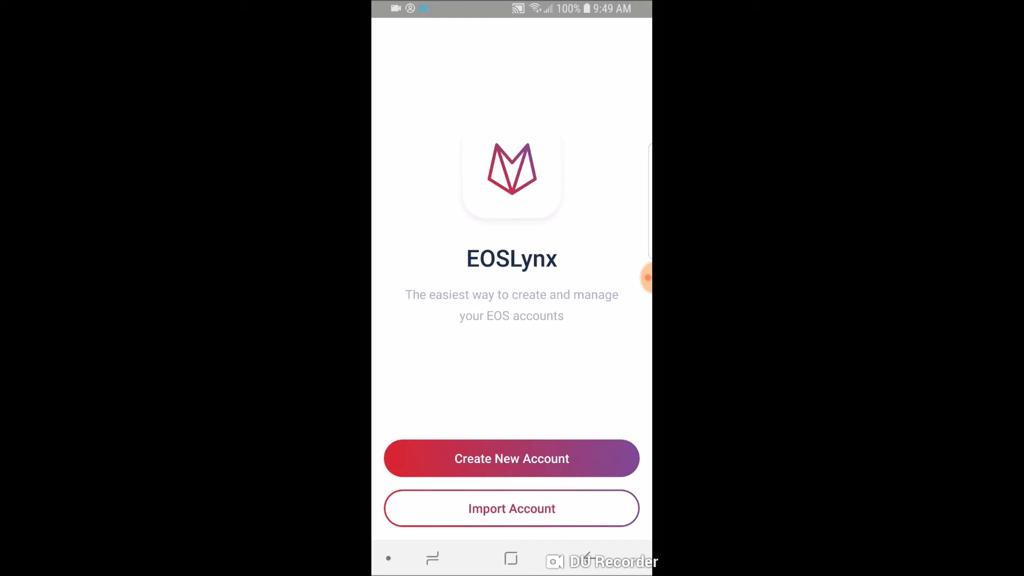
- Restart account creation, re-accept the constitution, and enter the username 'mobileeospay'
click(512, 458)
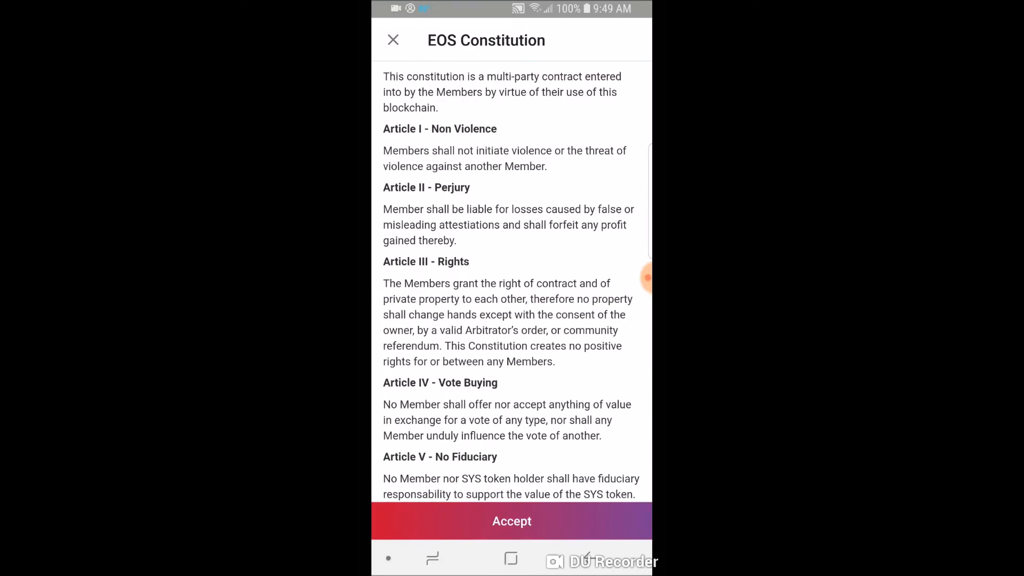
click(512, 520)
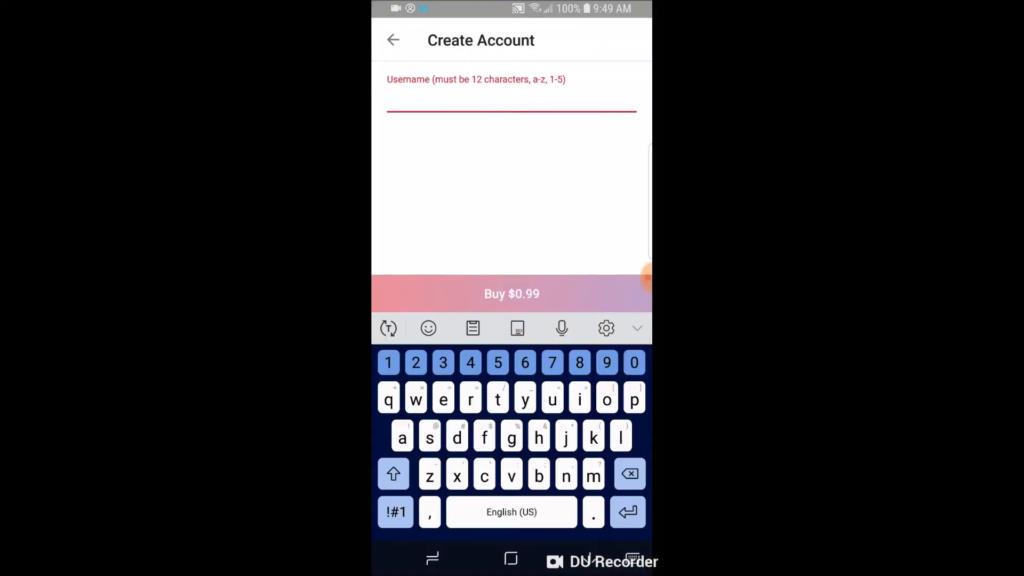
text(eospaymo)
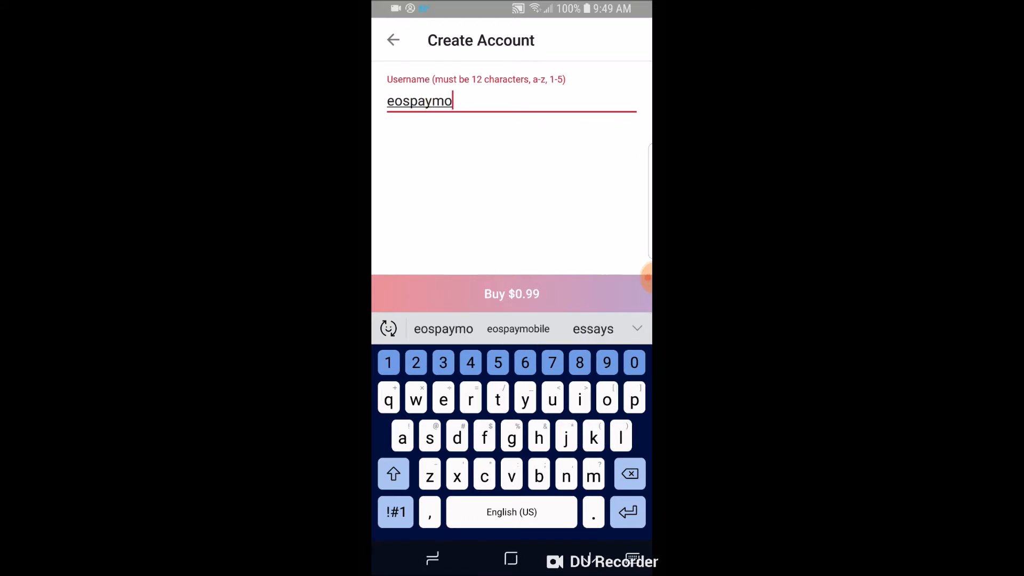
click(517, 329)
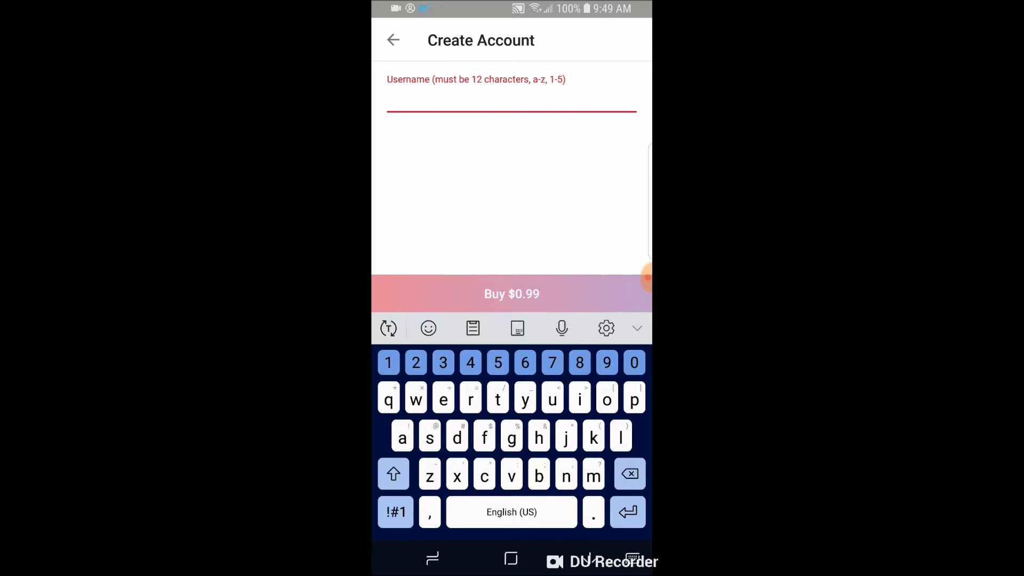
text(mobileeospay)
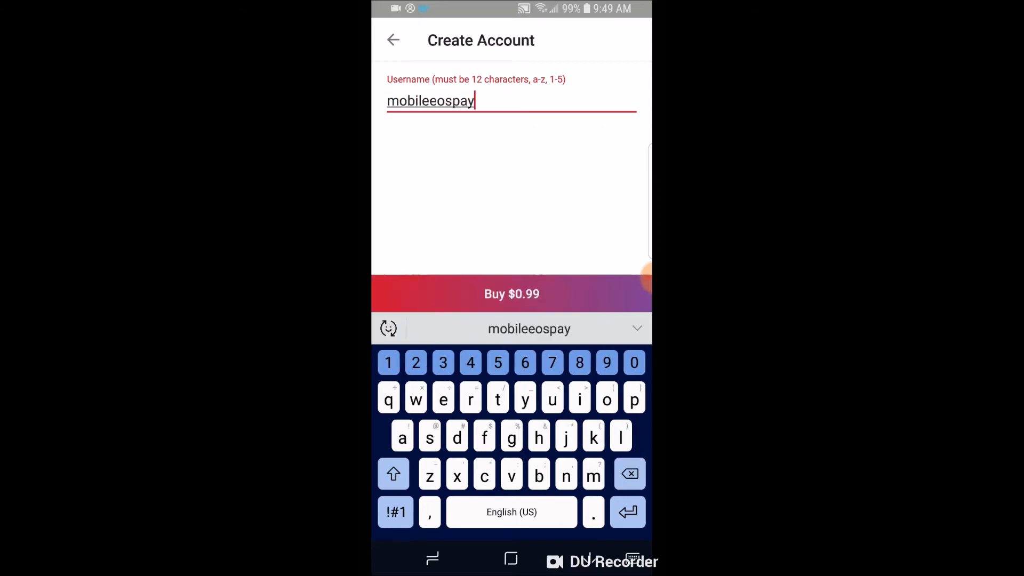
- Buy mobileeospay for $0.99 via Google Play, then copy and paste-confirm its private key
click(512, 294)
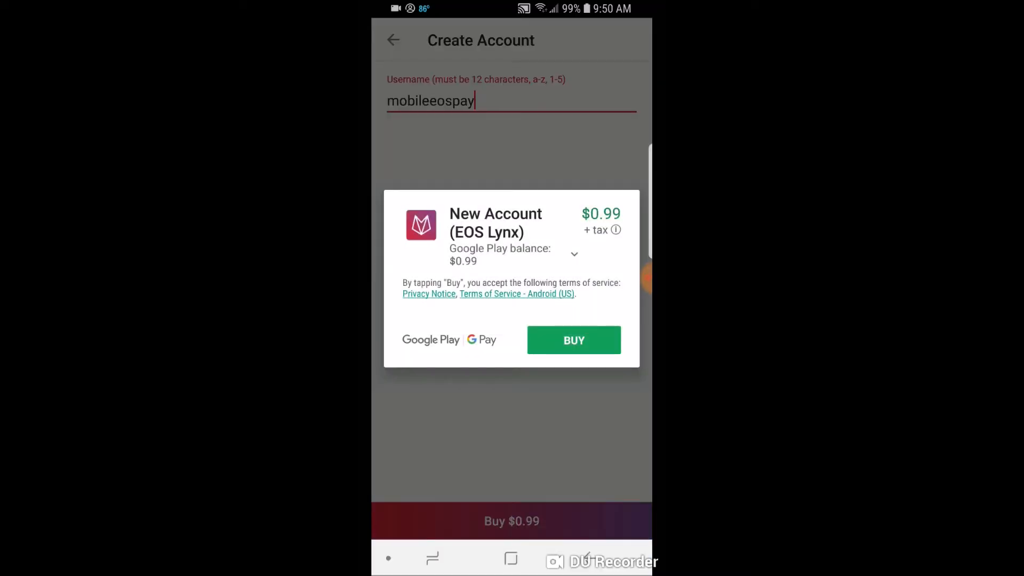
click(572, 340)
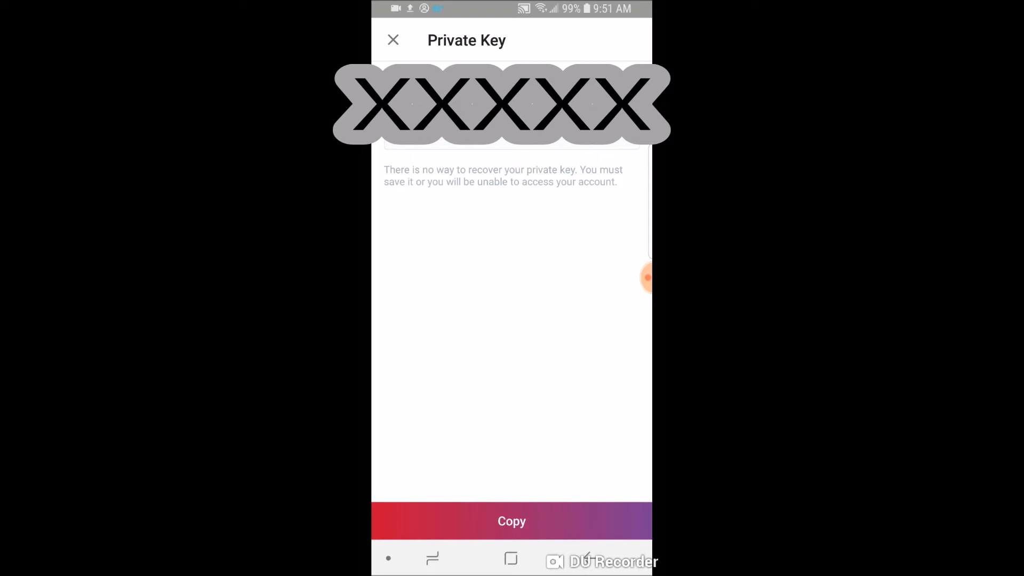
click(512, 521)
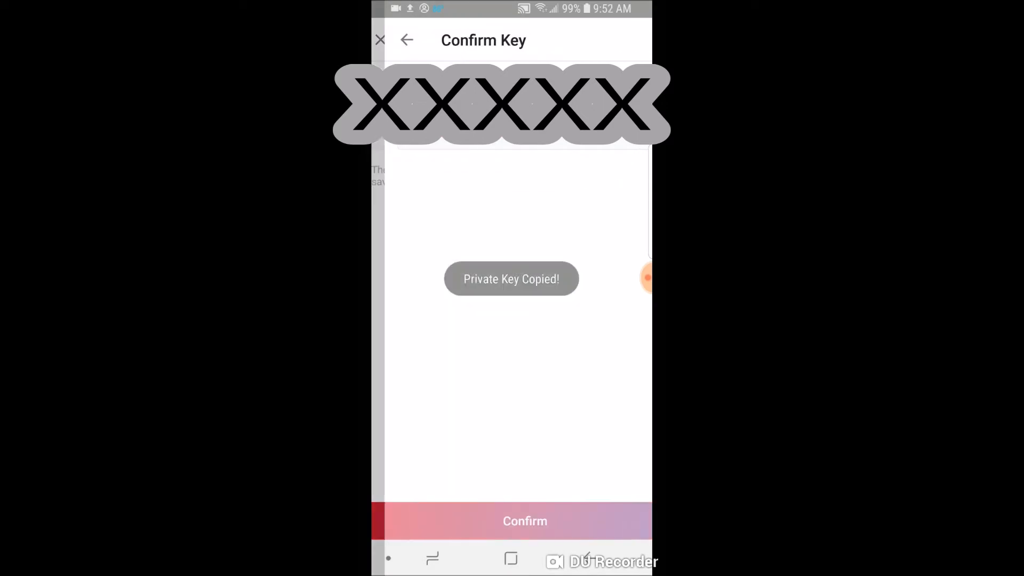
click(511, 121)
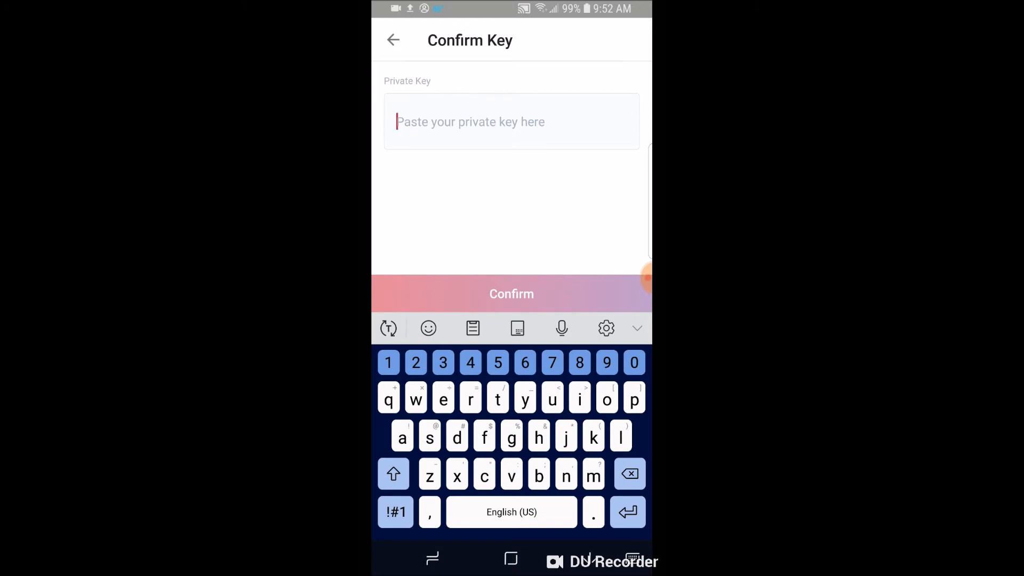
click(471, 122)
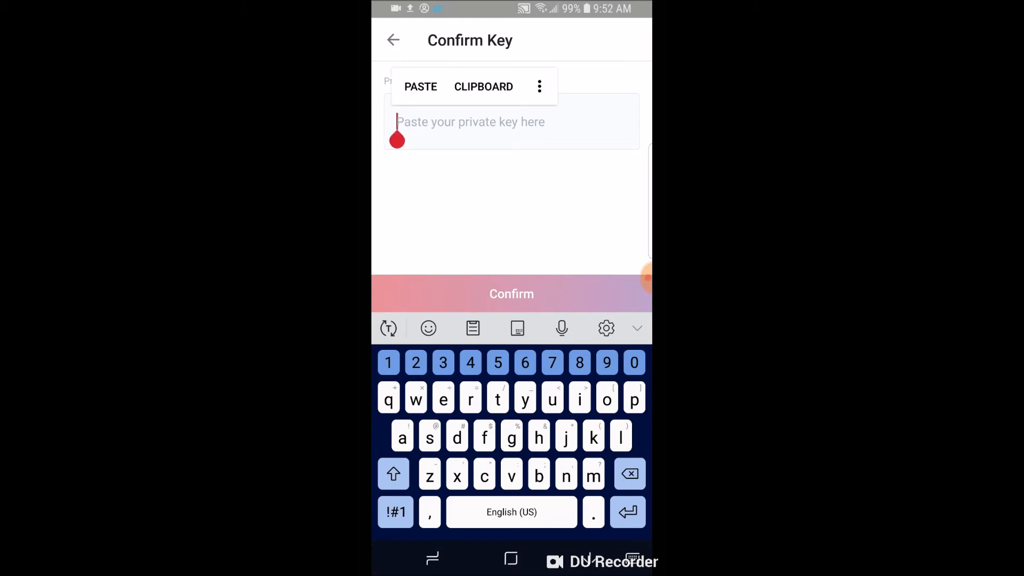
click(421, 86)
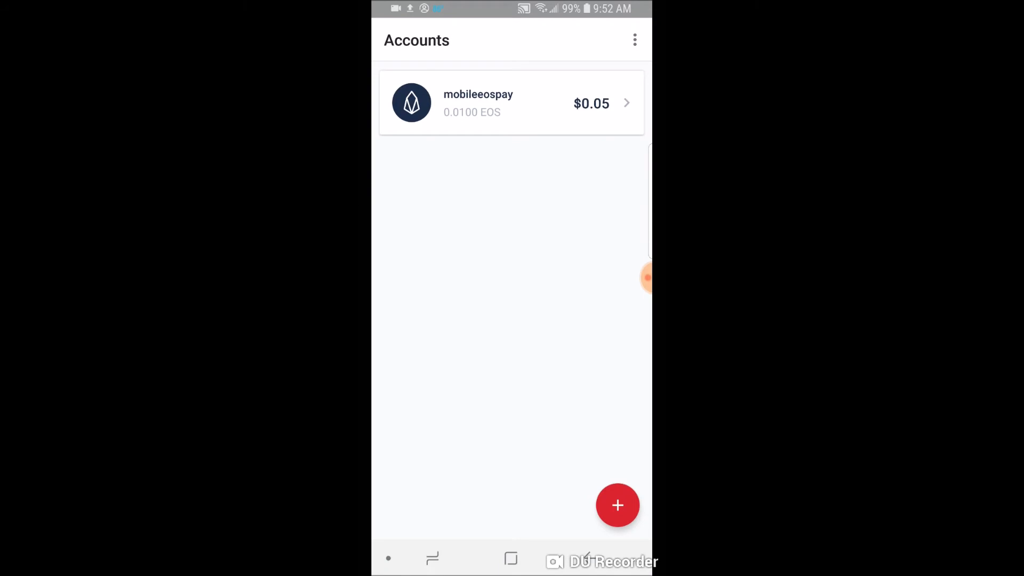
click(511, 102)
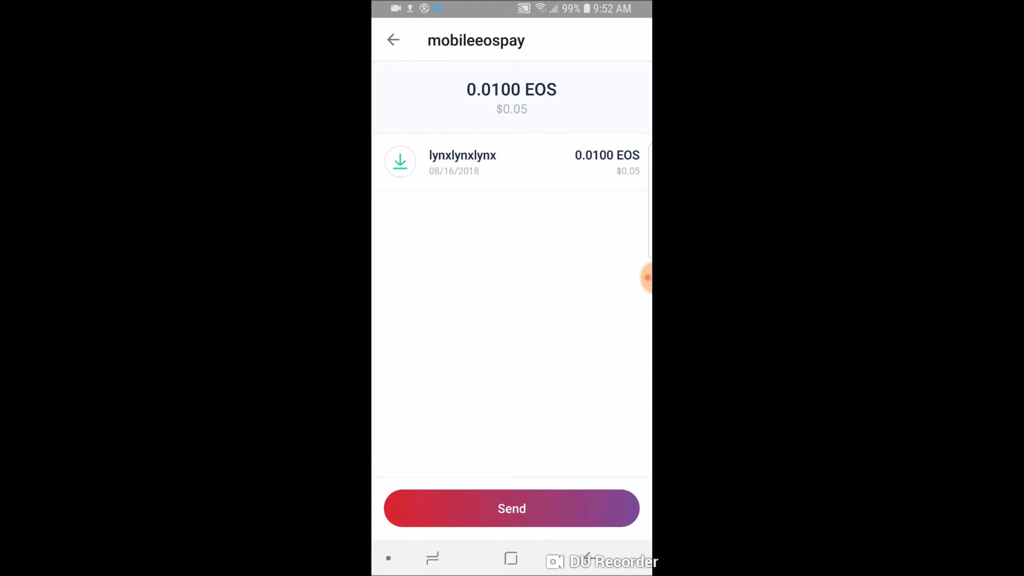
click(512, 162)
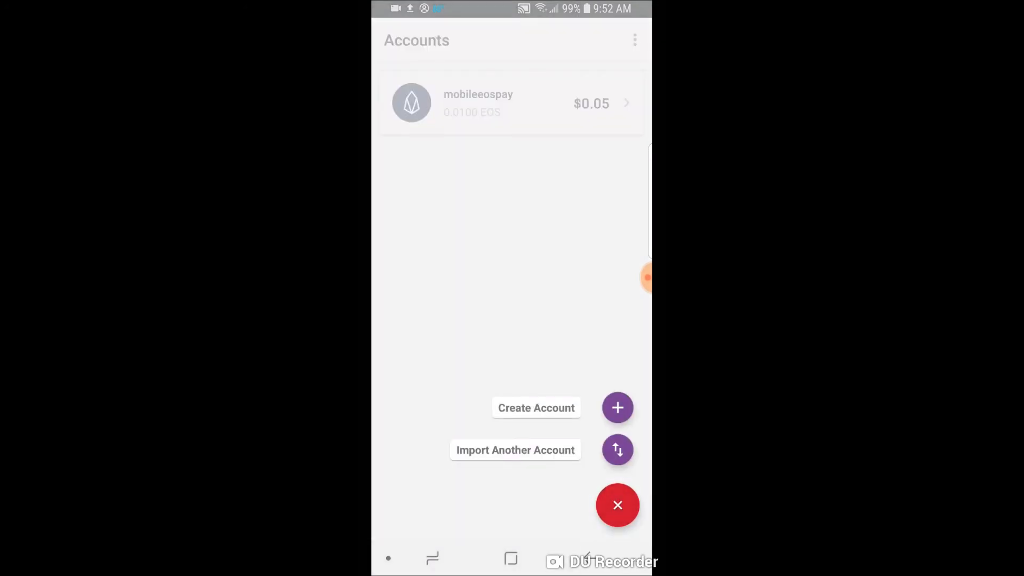
click(617, 505)
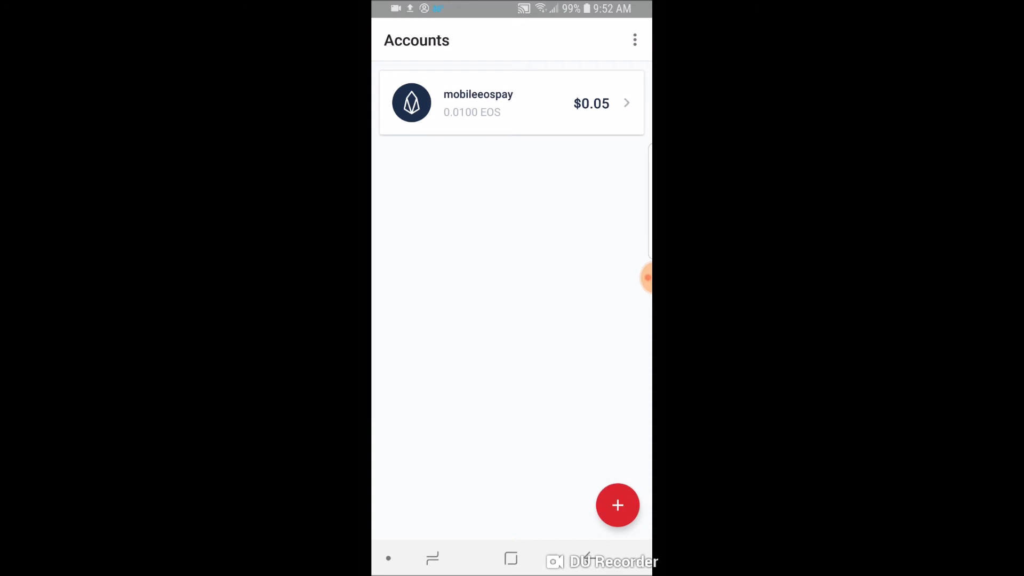
click(618, 505)
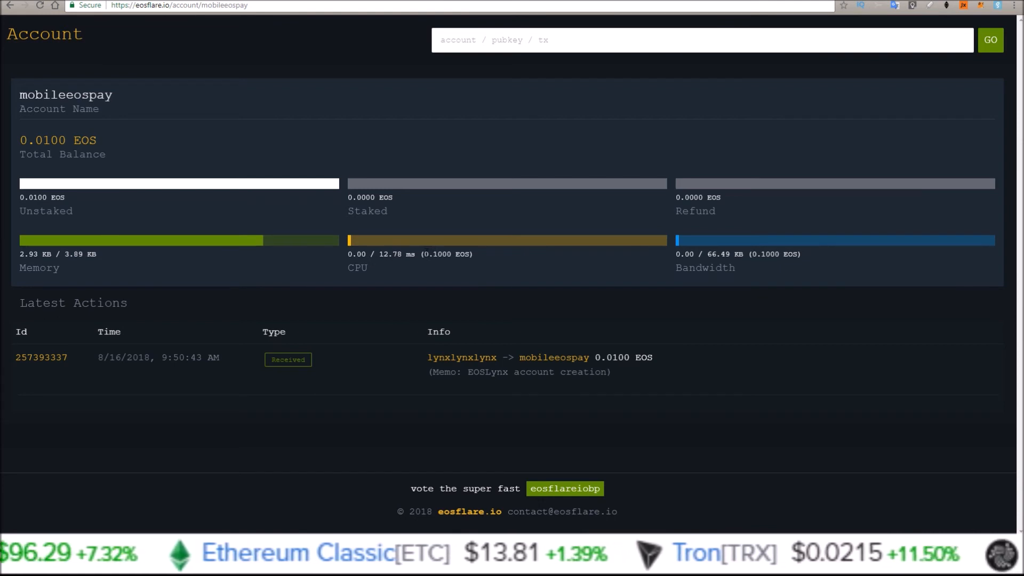
- Highlight values on mobileeospay's eosflare.io account page, including the total memory
double_click(436, 254)
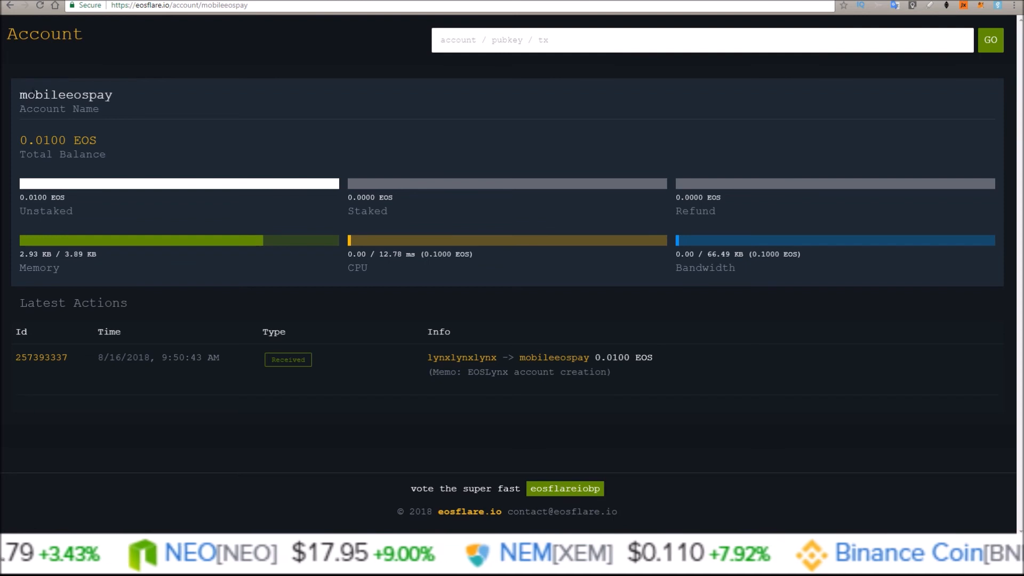
double_click(79, 254)
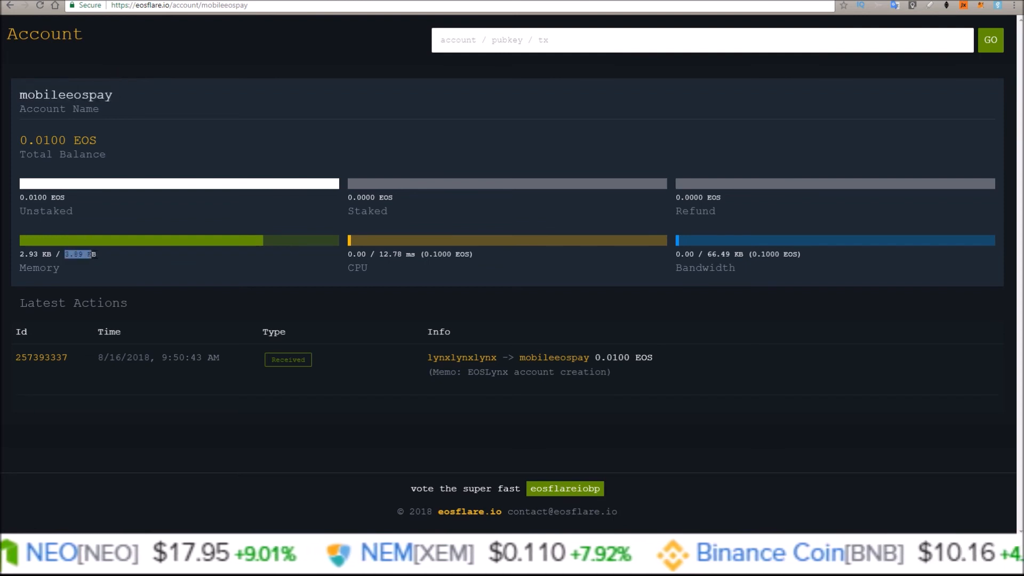